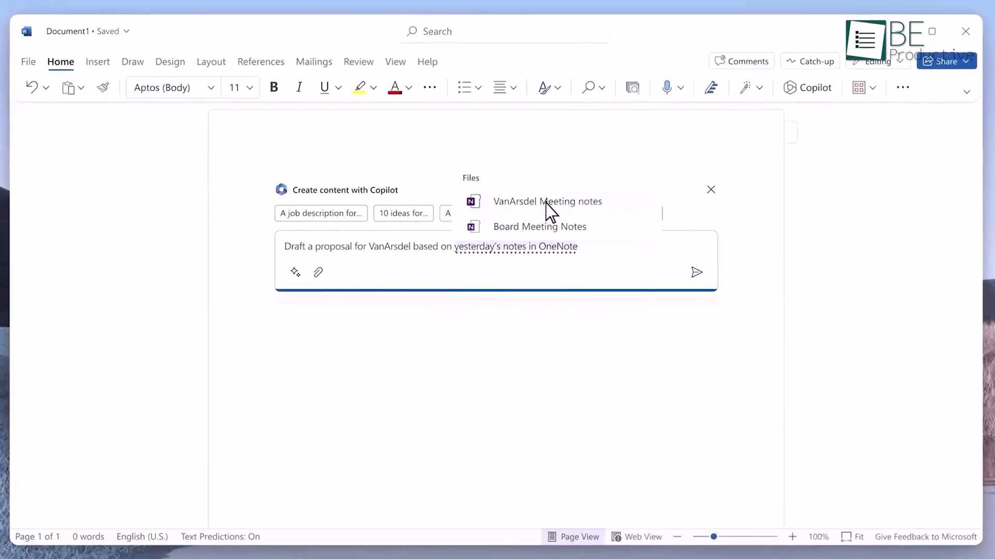
Step: Enter the Copilot prompt to draft a VanArsdel proposal from yesterday's OneNote meeting notes
click(547, 201)
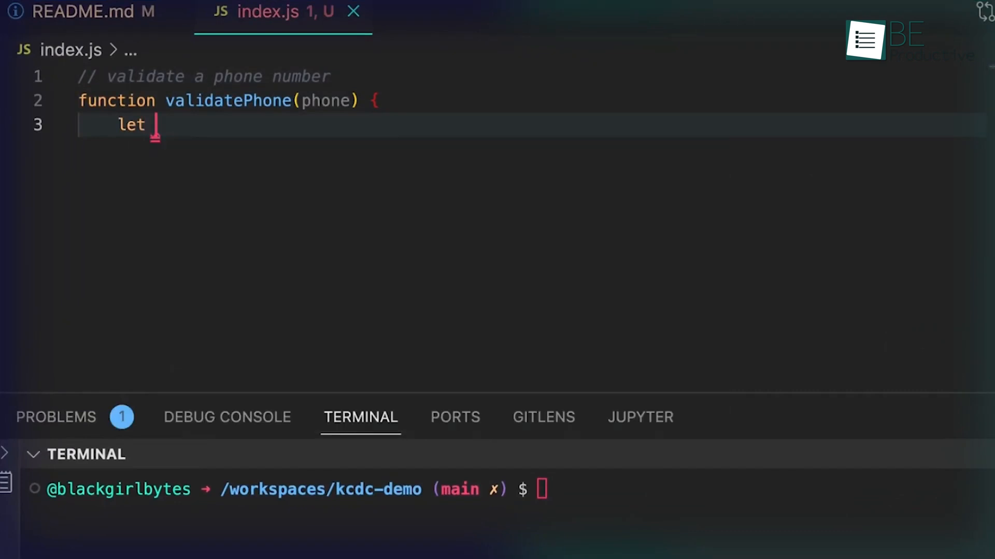
Step: Declare pattern = /^\(?([0-9]{3})\)?[-. ]?([0-9]{3})[-. ]?([0-9]{4})$/; for 10-digit phone numbers
text(pattern = /^\(?([0-9]{3})\)?[-. ]?([0-9]{3})[-. ]?([0-9]{4})$/;)
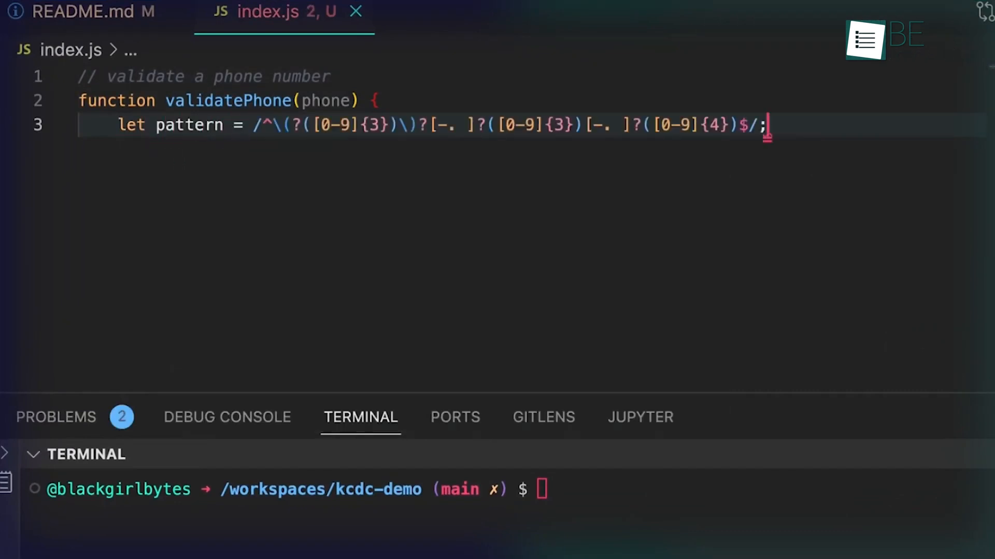